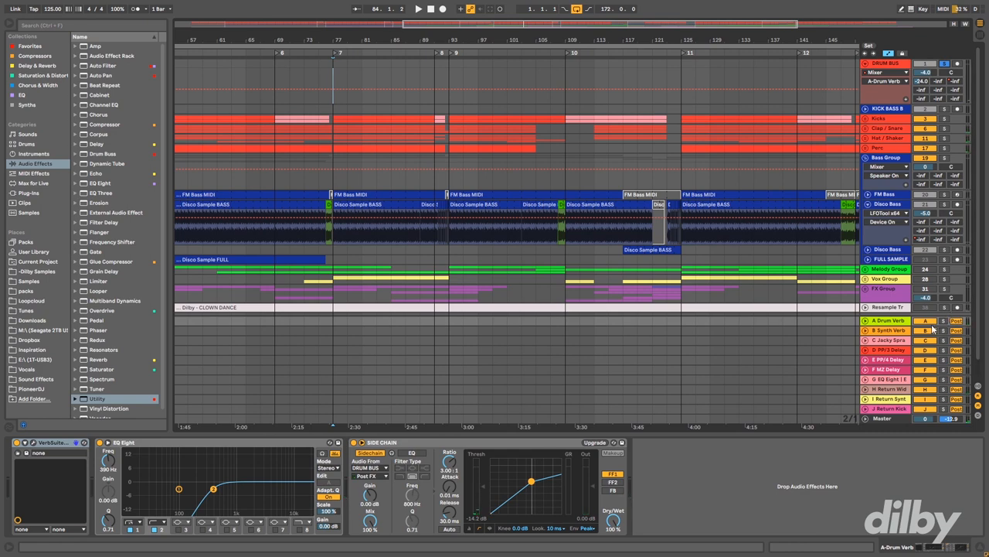
Step: Show the VerbSuite Classics plugin window with its Room Rev preset at 562 ms decay
left_click(418, 9)
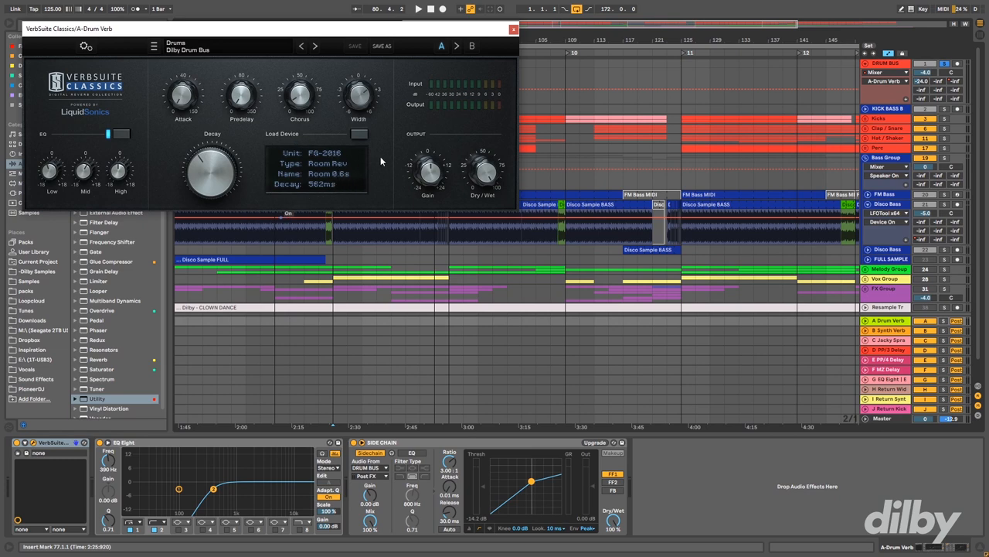
mouse_move(344, 162)
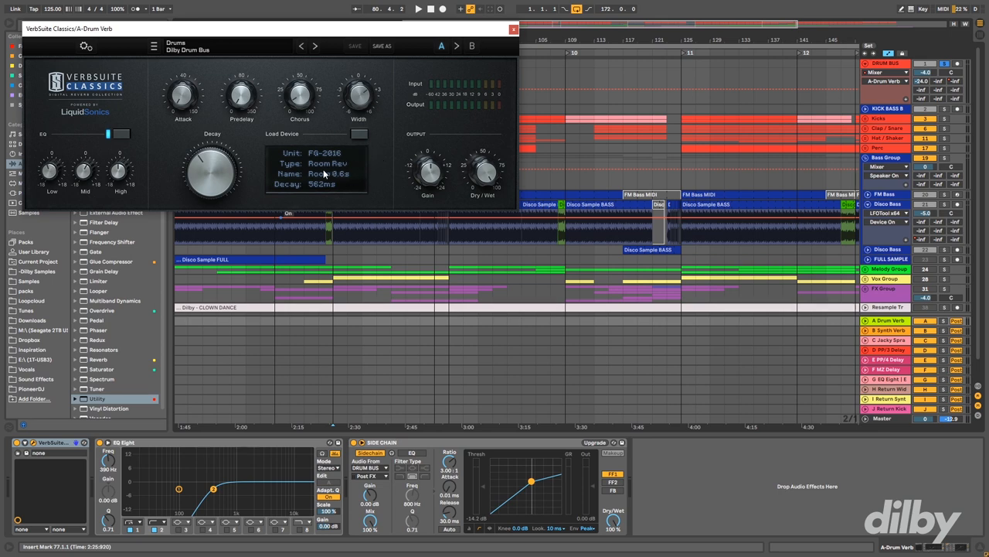
mouse_move(378, 163)
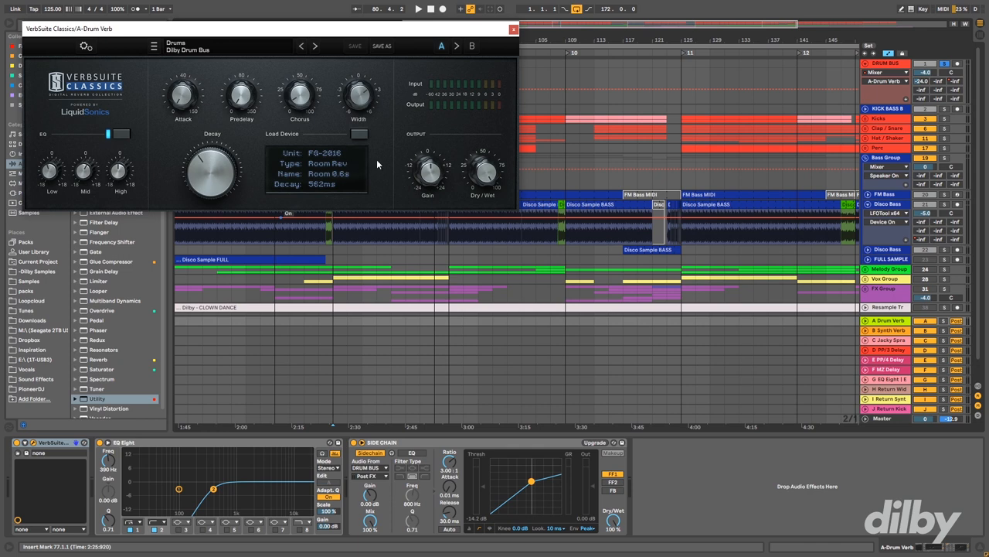
mouse_move(387, 113)
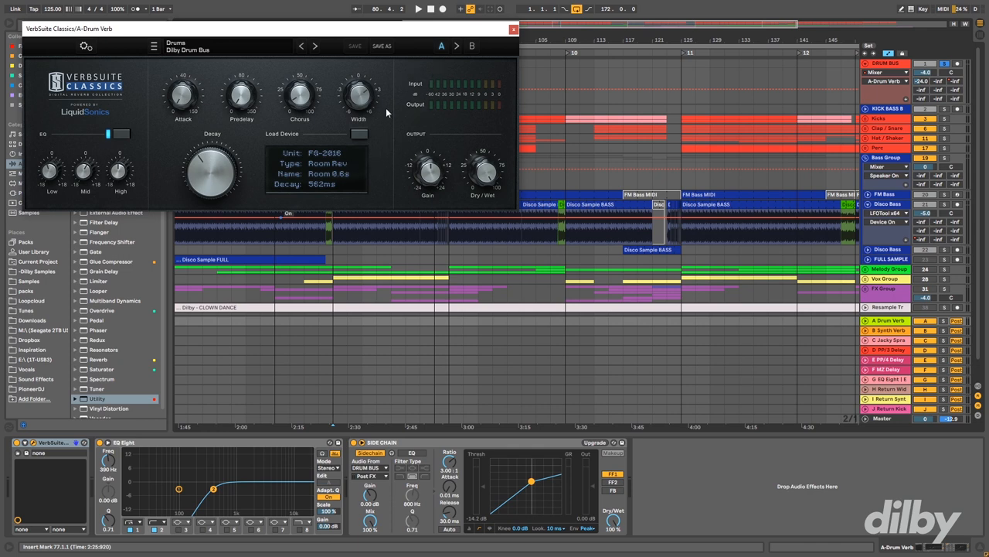
mouse_move(380, 157)
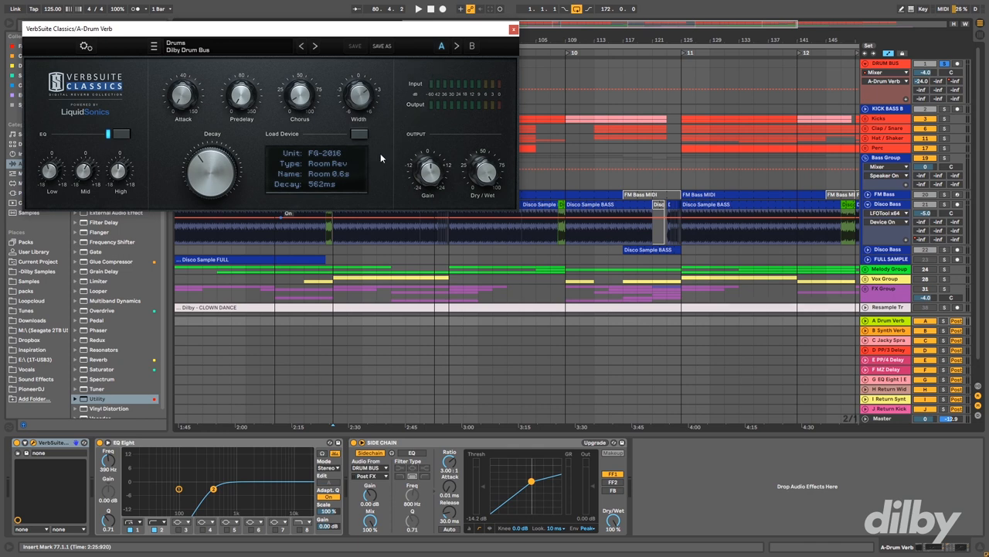